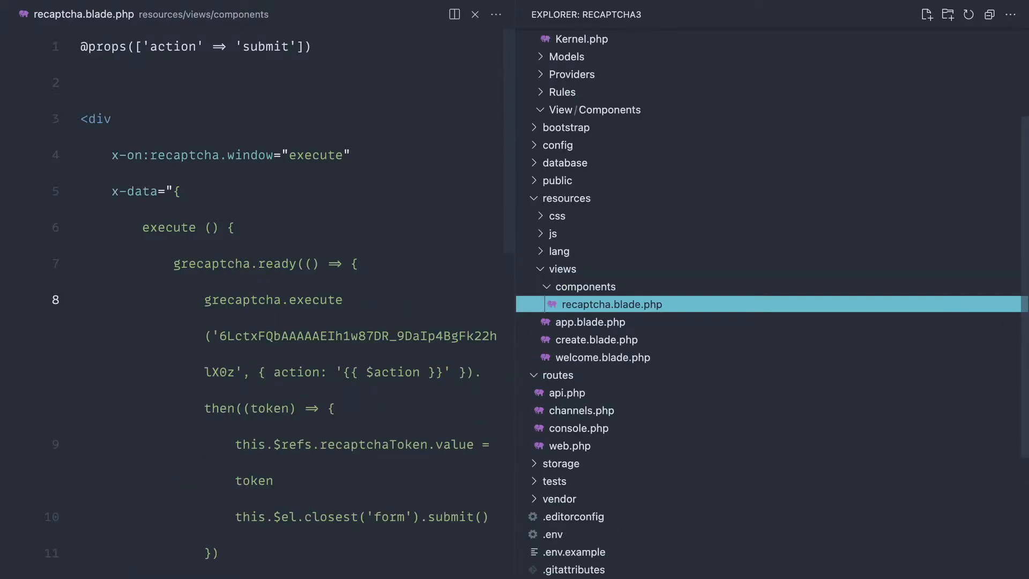
Start a new recaptcha.php file inside the config folder beginning with <?php.
left_click(562, 145)
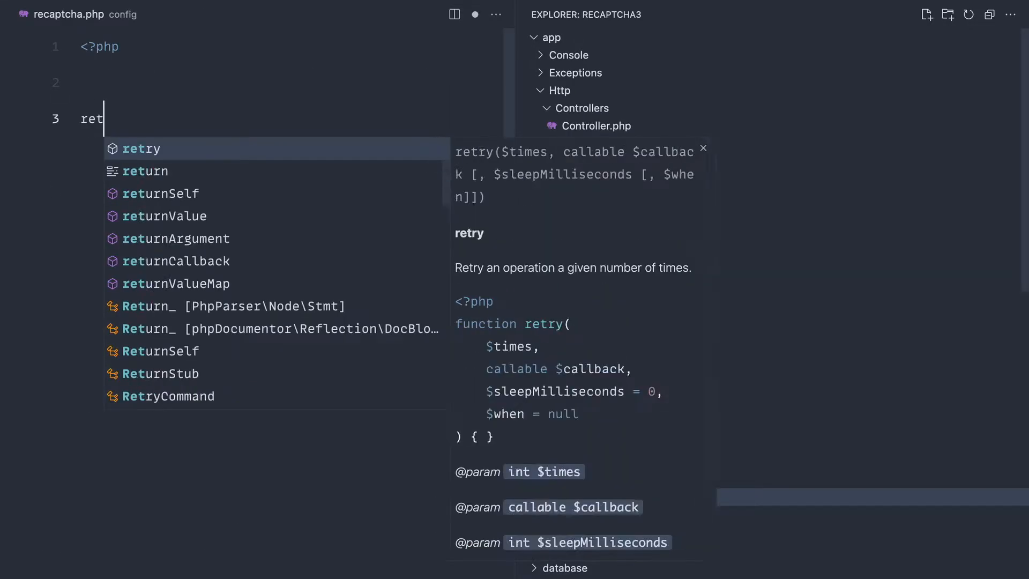
Return an array with 'key' and 'secret' entries from the recaptcha config.
type("urn []")
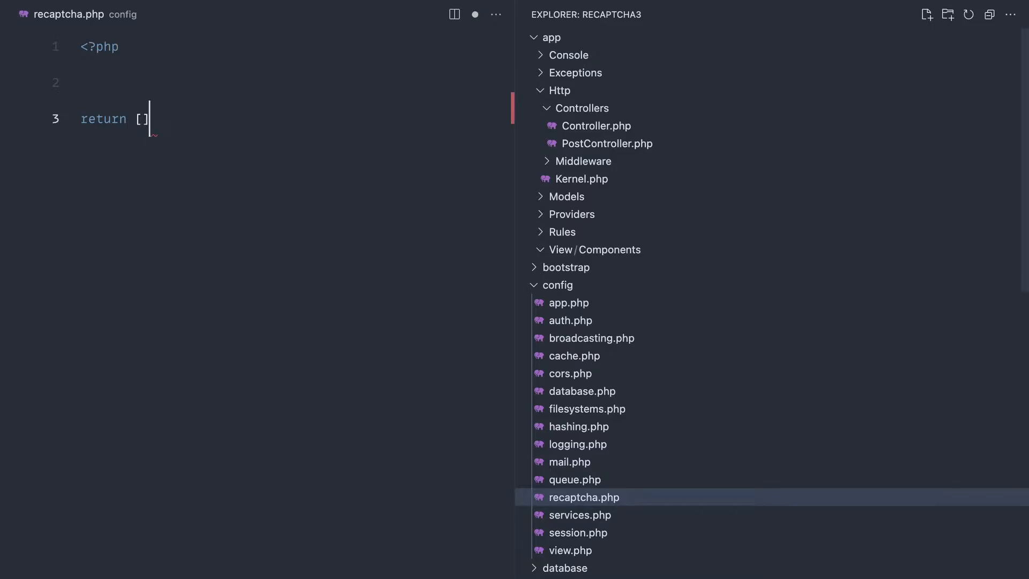
key("Enter")
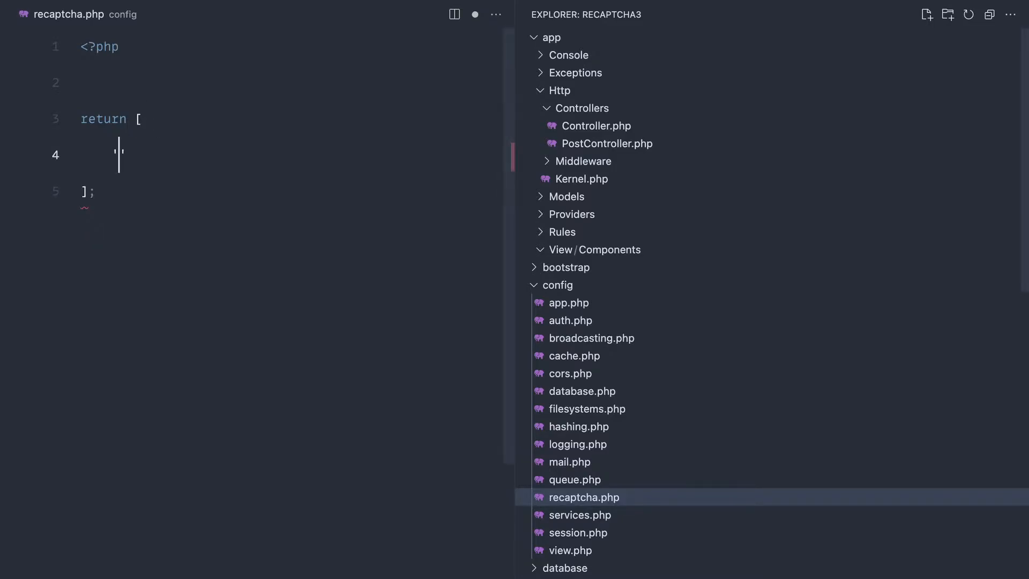
type("'site' => '',")
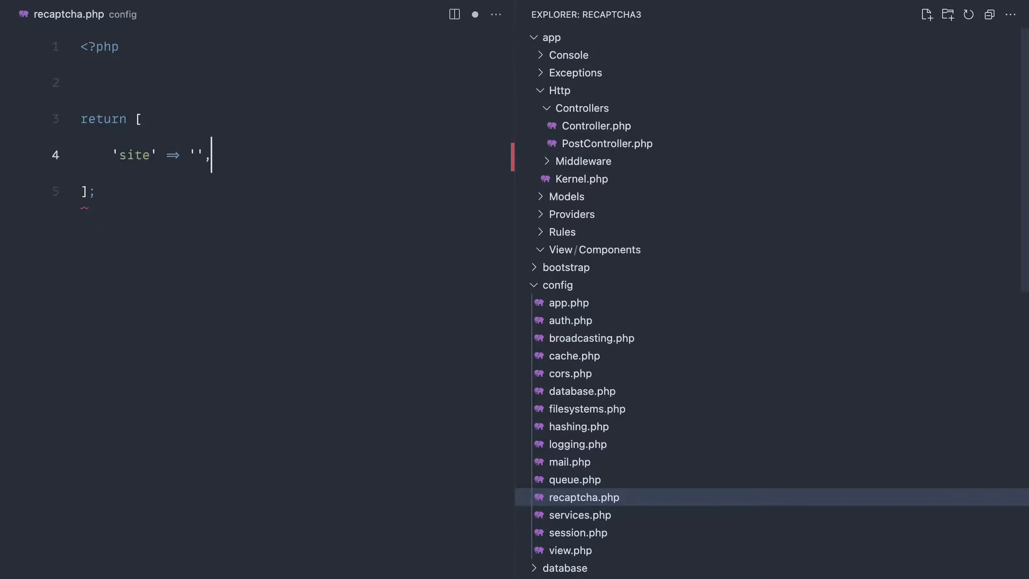
type("'secret'")
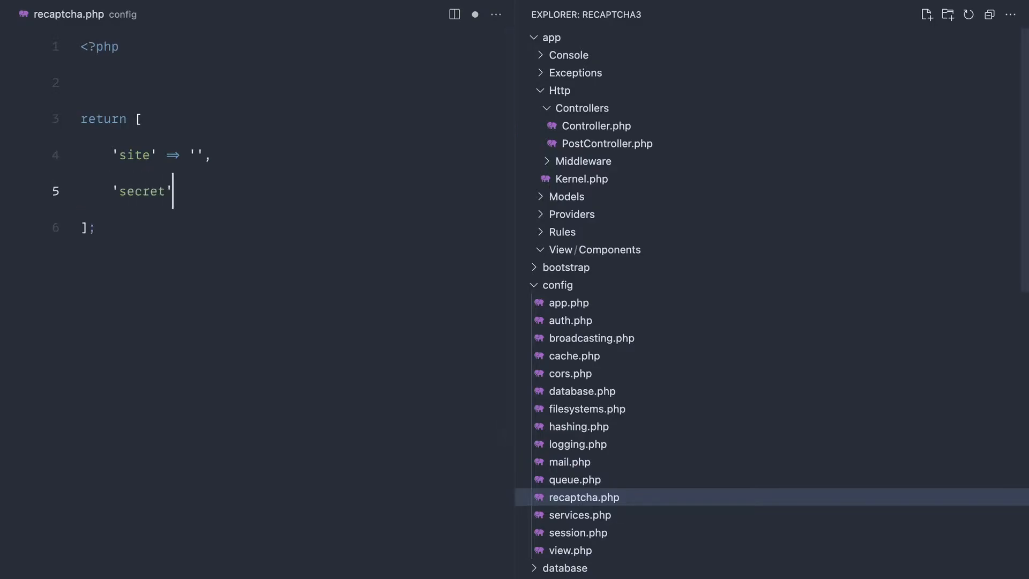
type("=> ''")
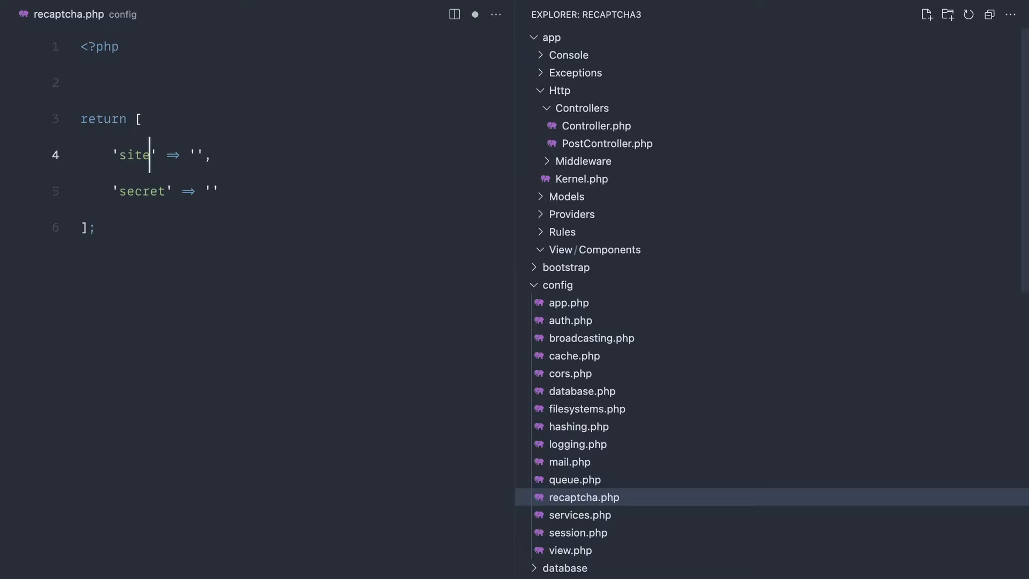
Map 'key' to env('RECAPTCHA_KEY') and 'secret' to env('RECAPTCHA_SECRET') and save.
type("key")
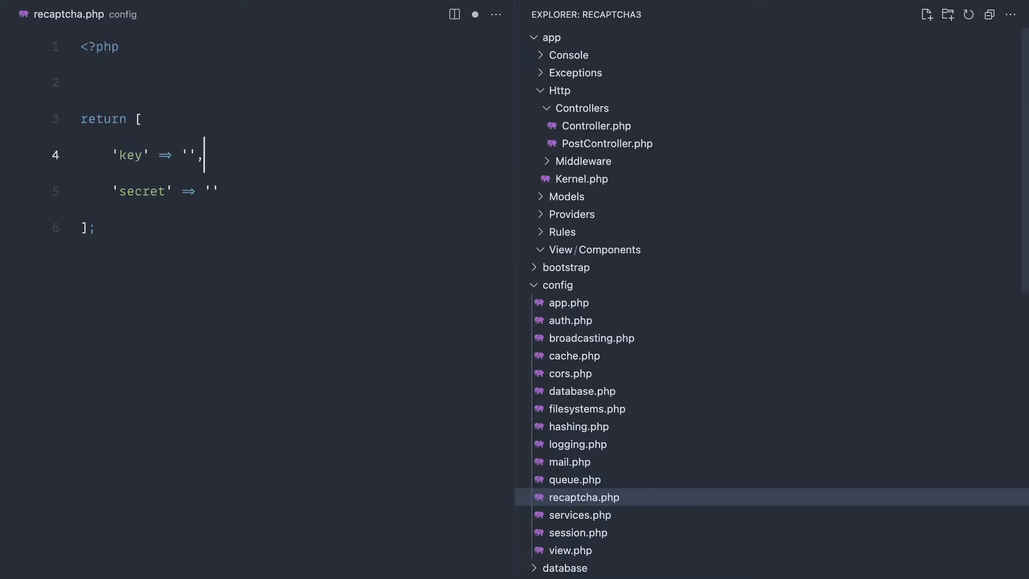
type("env(")
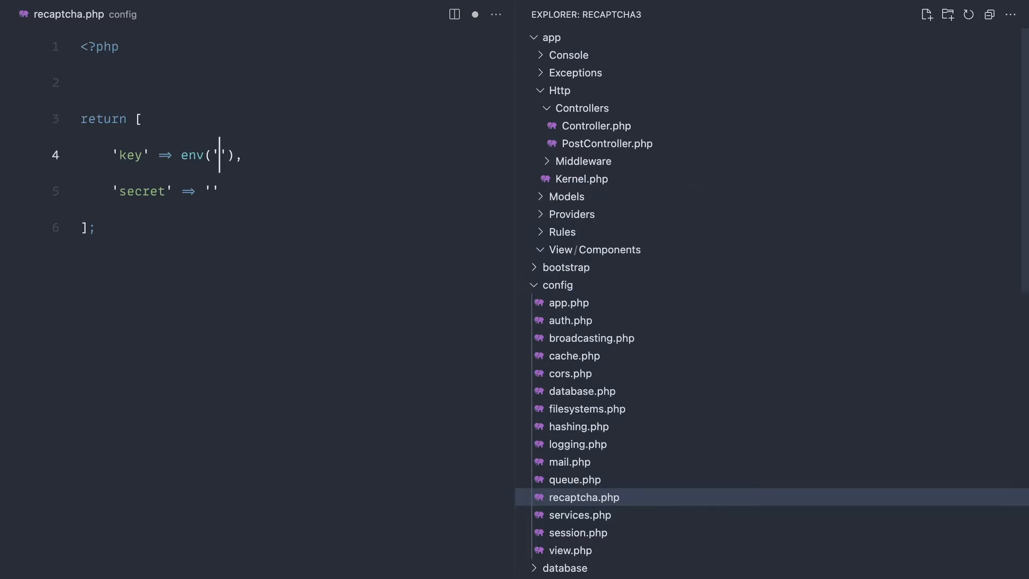
type("REC")
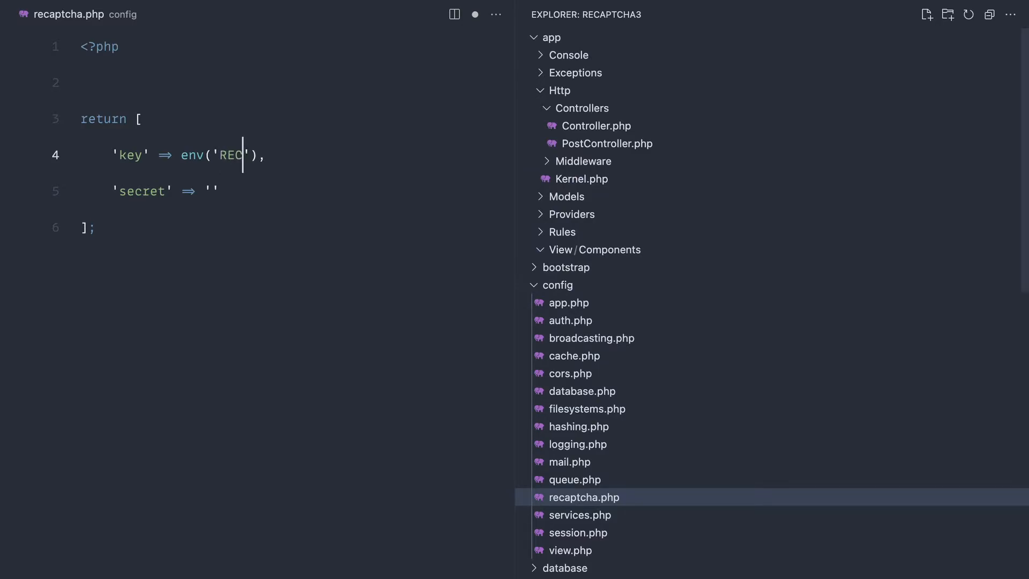
type("APTCHA_")
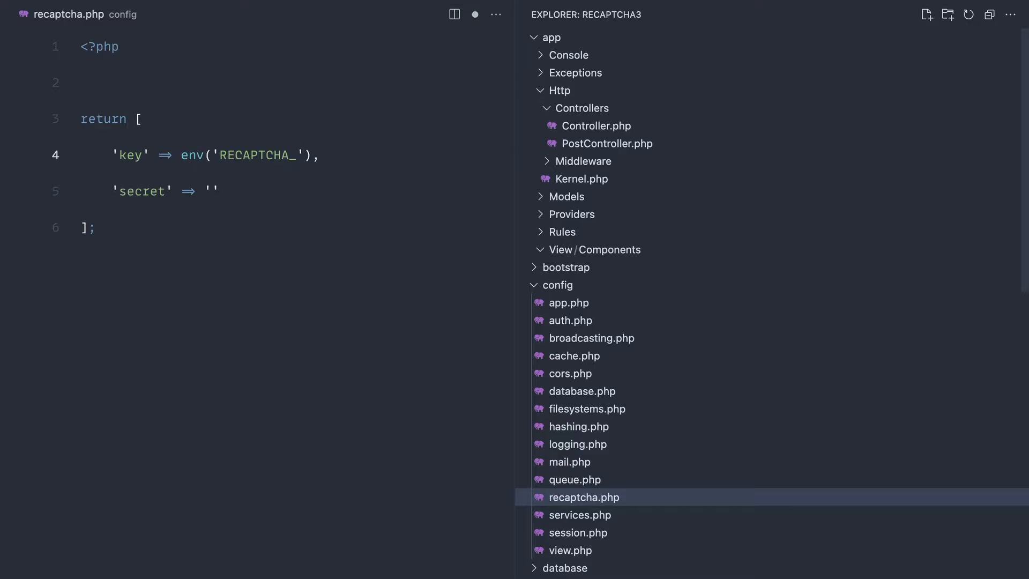
type("KEY")
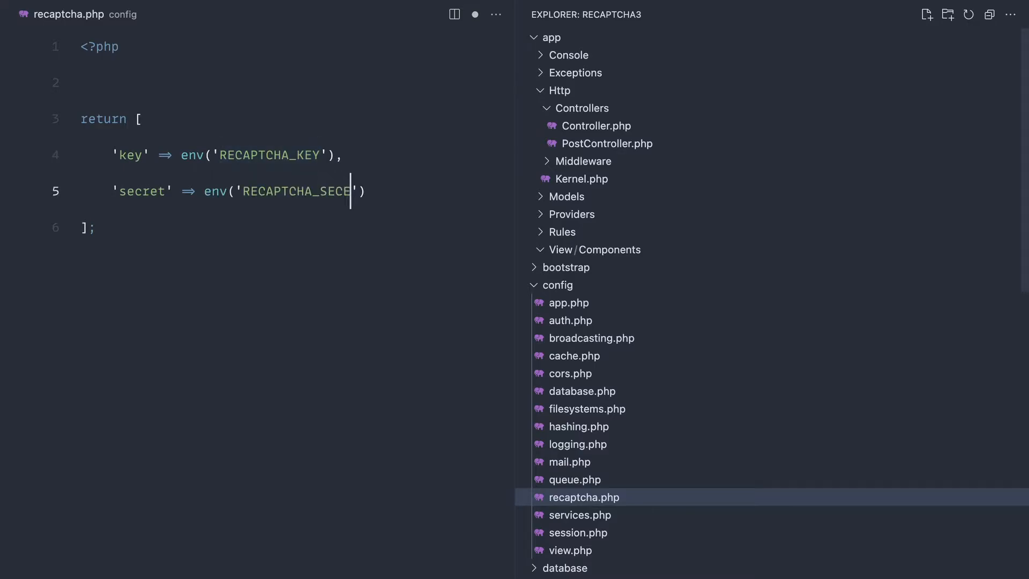
type("RET")
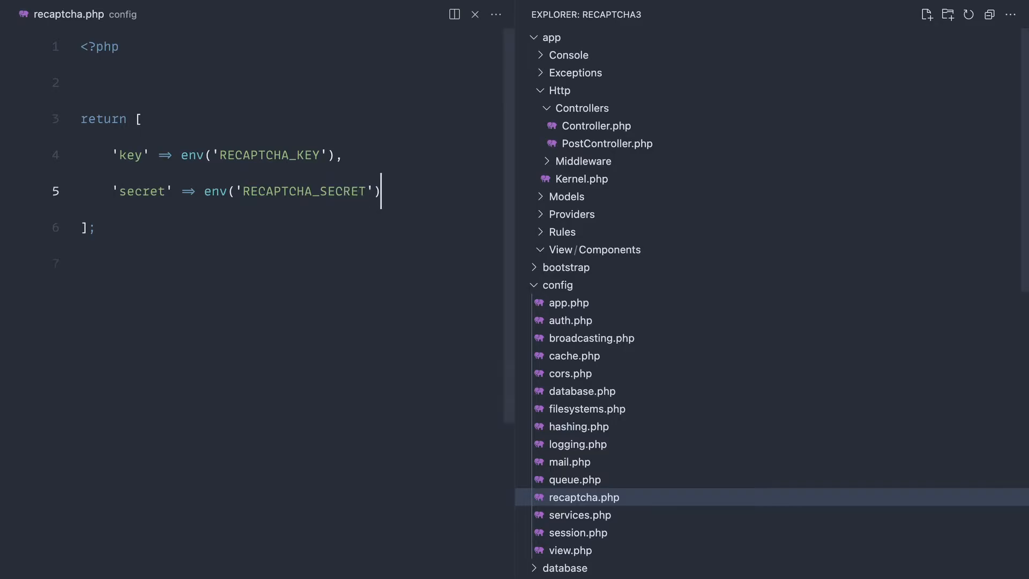
Add RECAPTCHA_KEY and RECAPTCHA_SECRET lines with their pasted values to .env and save.
left_click(553, 340)
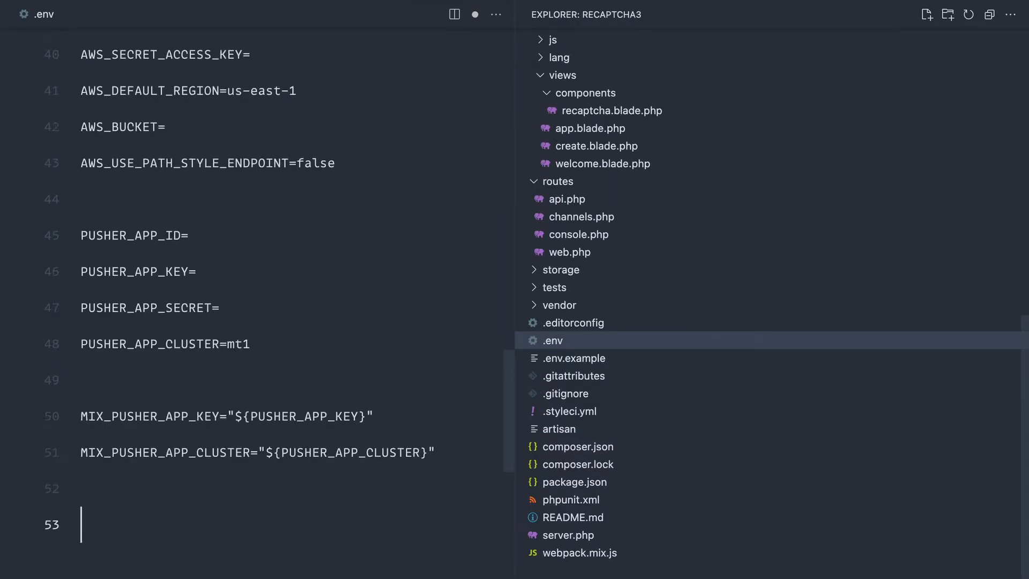
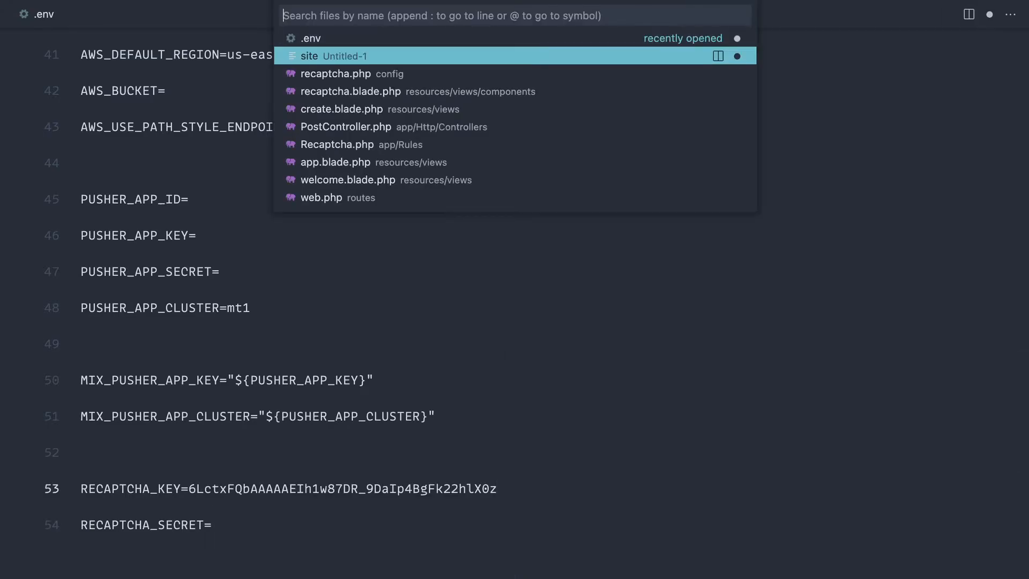
key("Escape")
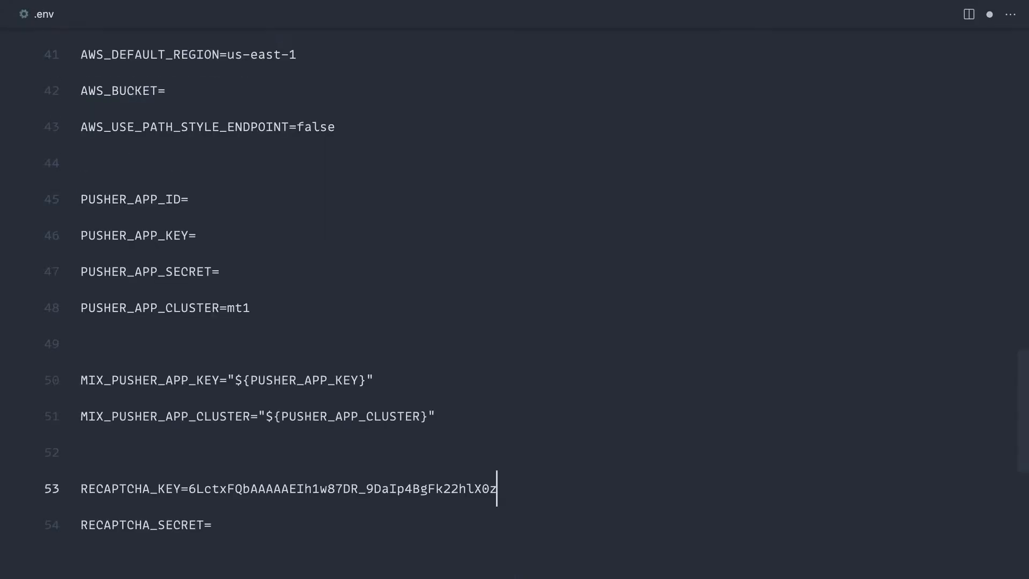
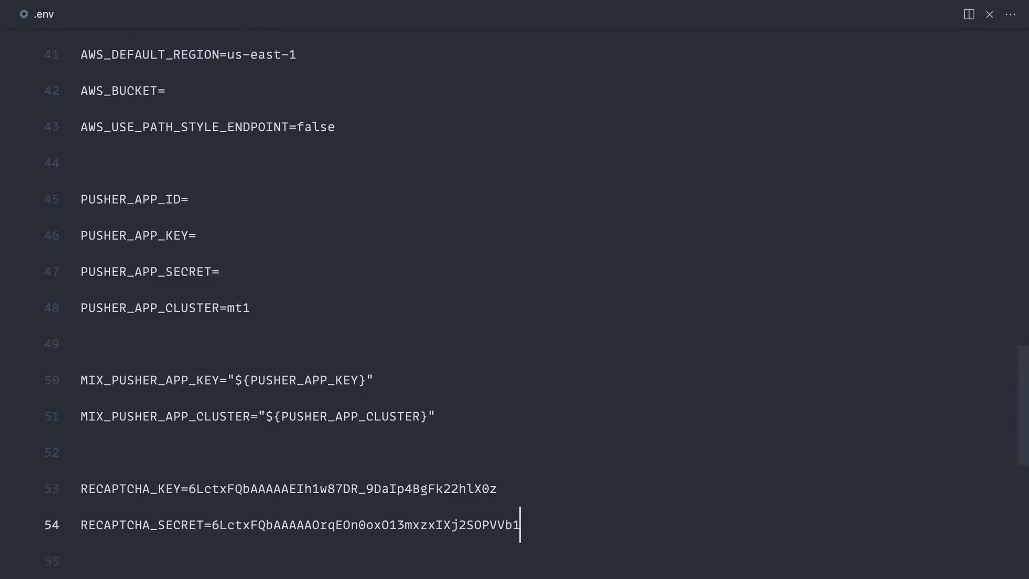
key("ctrl+p")
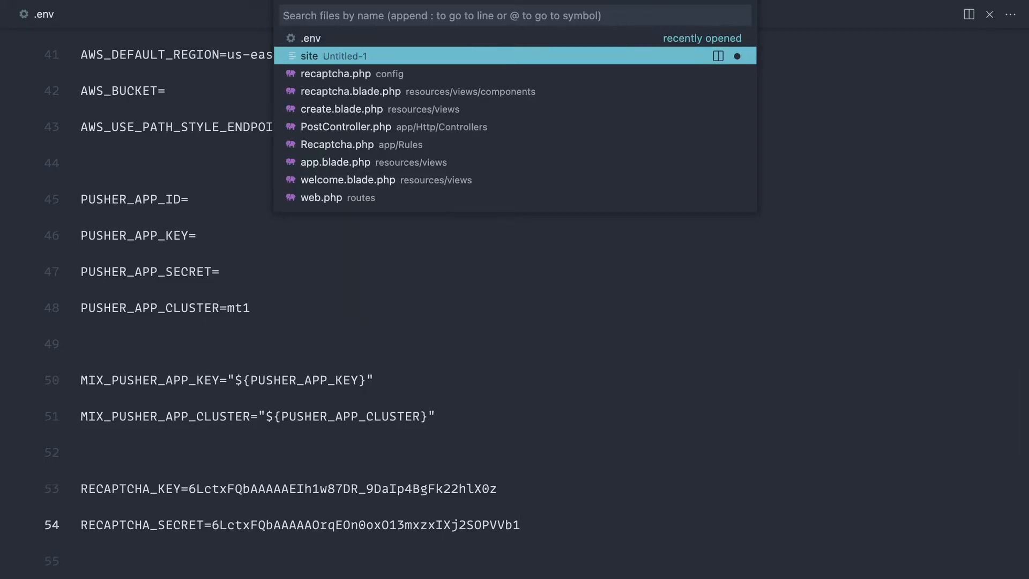
Bring up the app.blade.php layout via Quick Open.
left_click(336, 73)
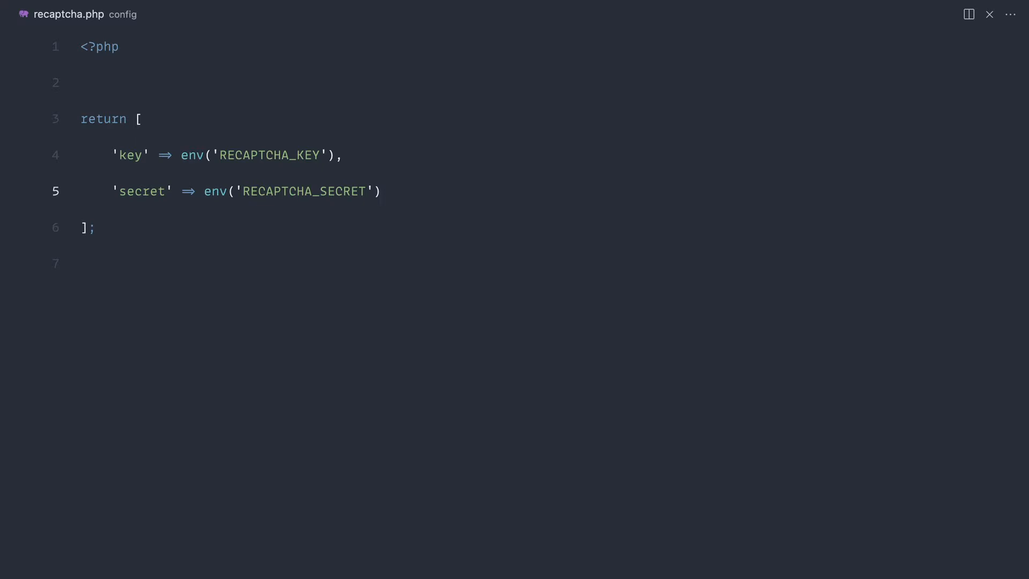
key("ctrl+p")
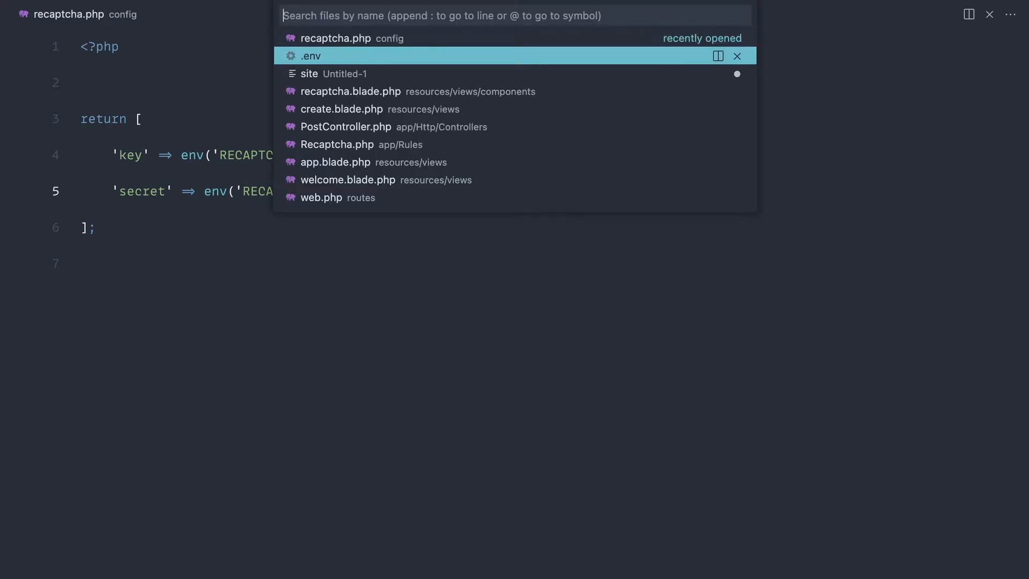
left_click(336, 162)
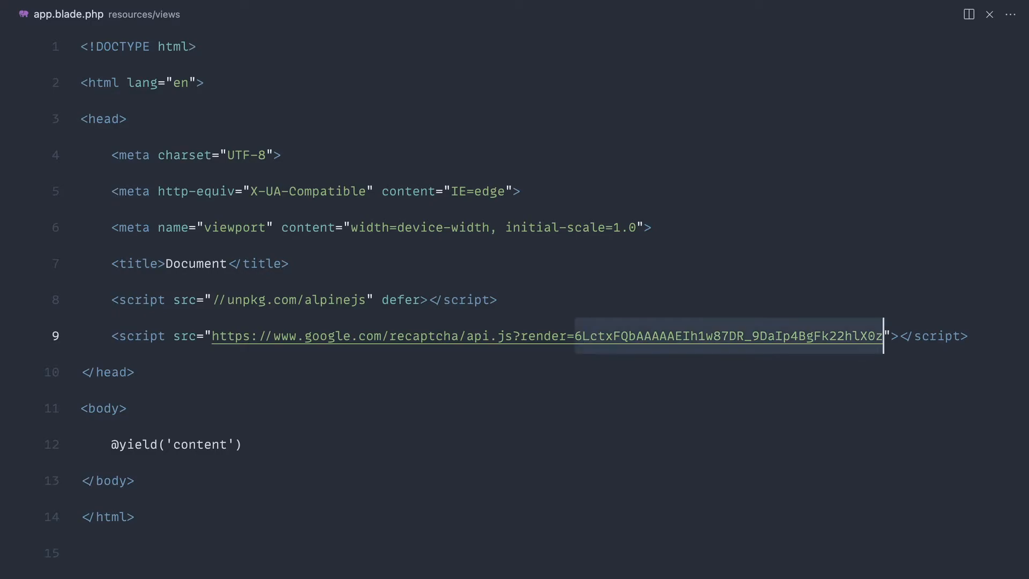
Replace the script URL's hard-coded render key with {{ config('recaptcha.key') }}.
type("{}")
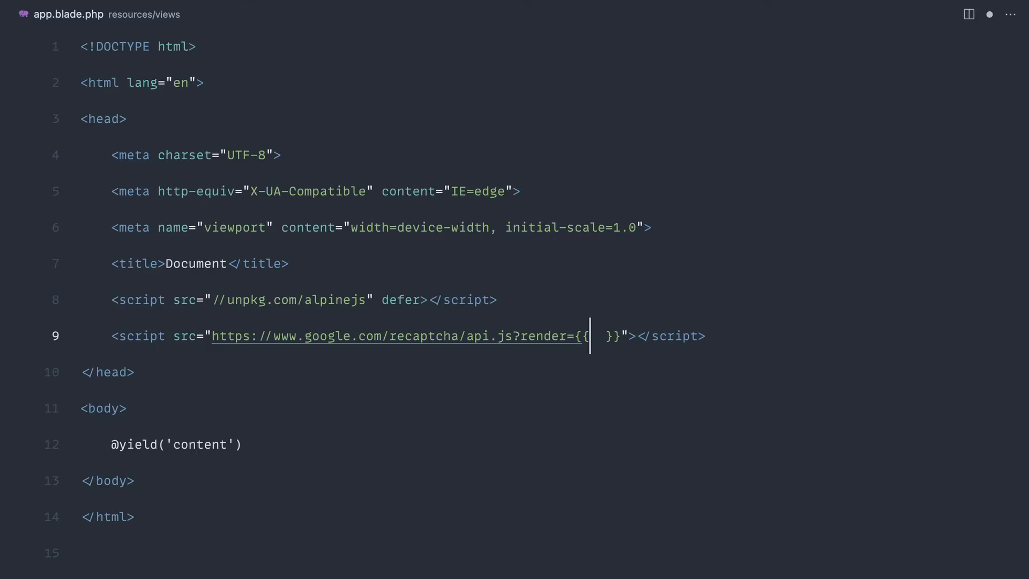
type("config('recp'")
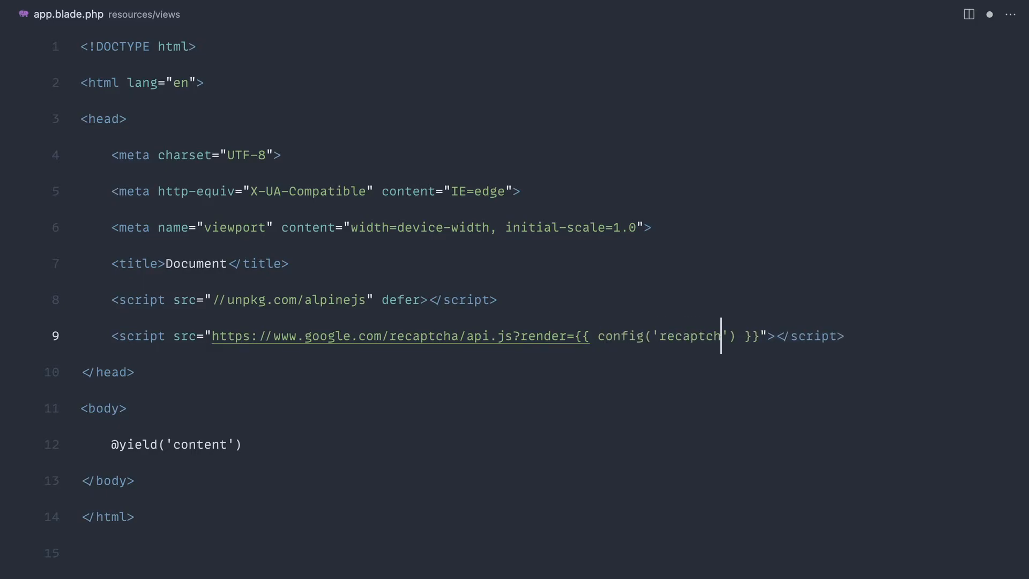
type("a.key")
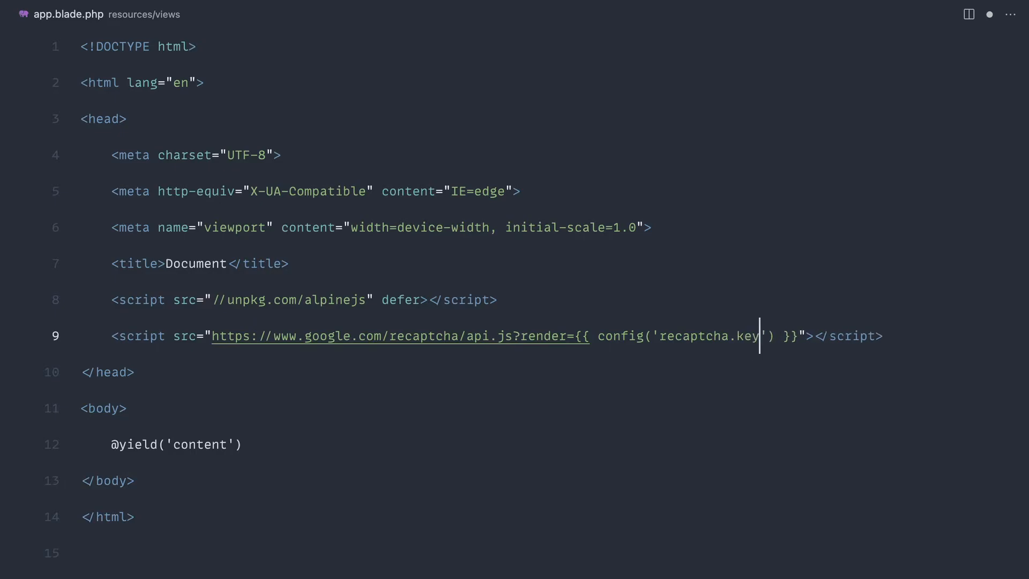
key("ctrl+p")
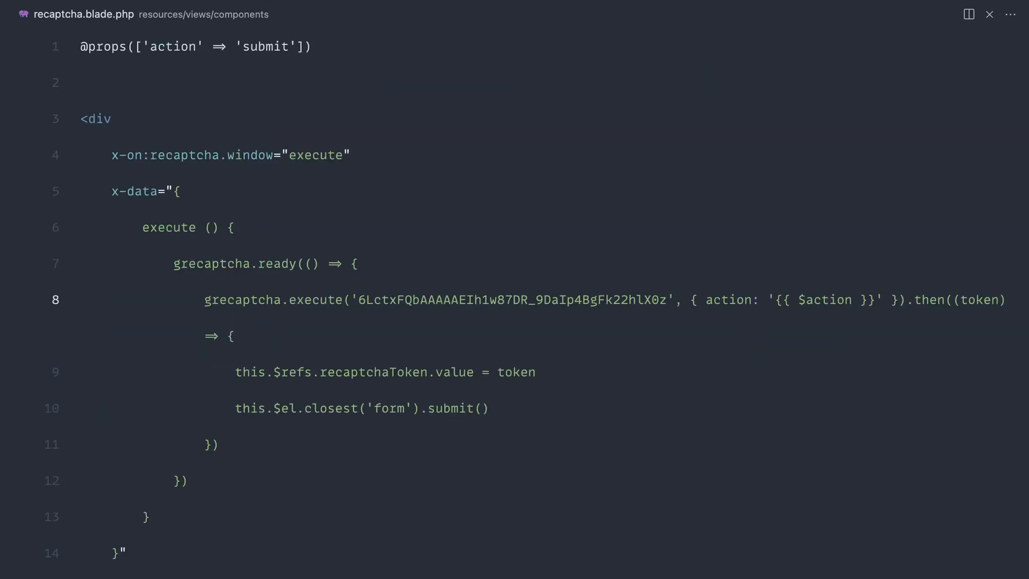
Replace grecaptcha.execute's literal site key with {{ config('recaptcha.key') }} in recaptcha.blade.php.
double_click(512, 300)
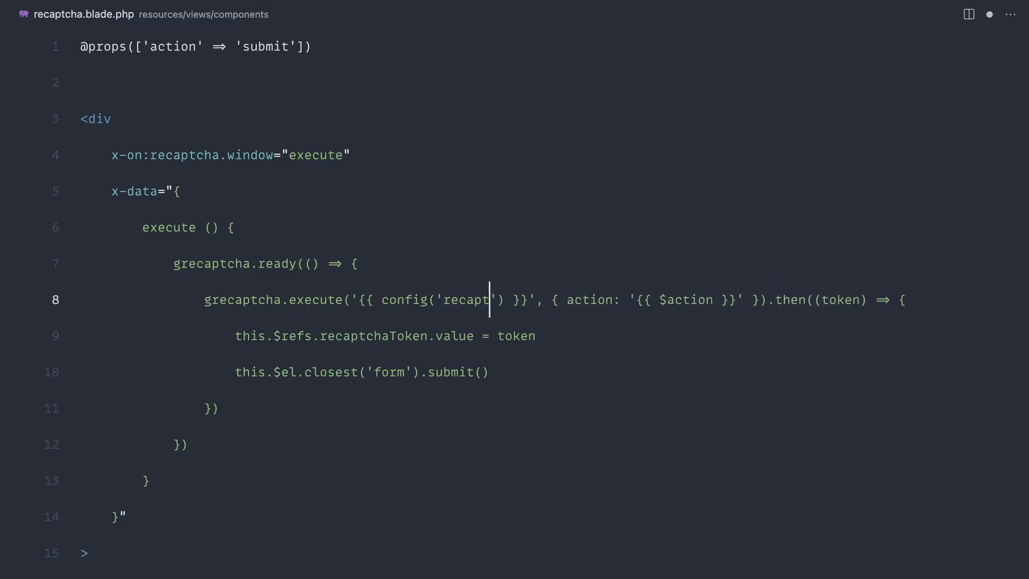
type(".key")
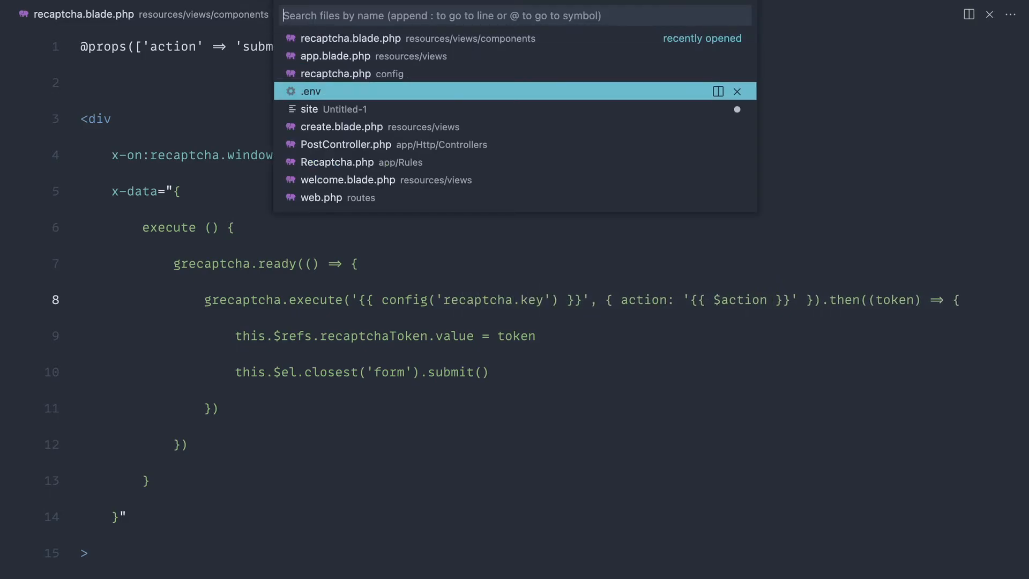
In app/Rules/Recaptcha.php, set the post array's 'secret' to config('recaptcha.secret').
left_click(337, 162)
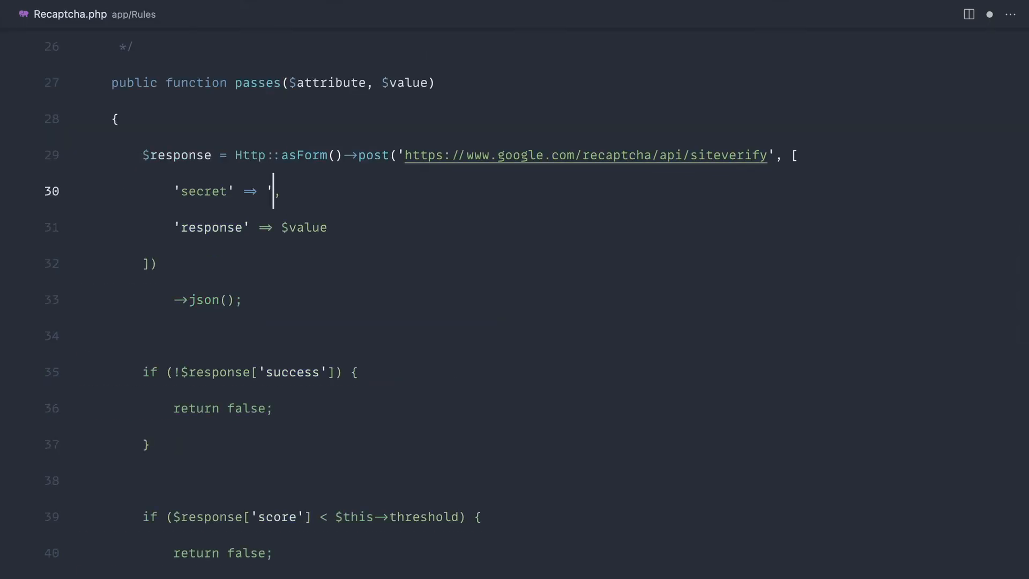
type("config('r")
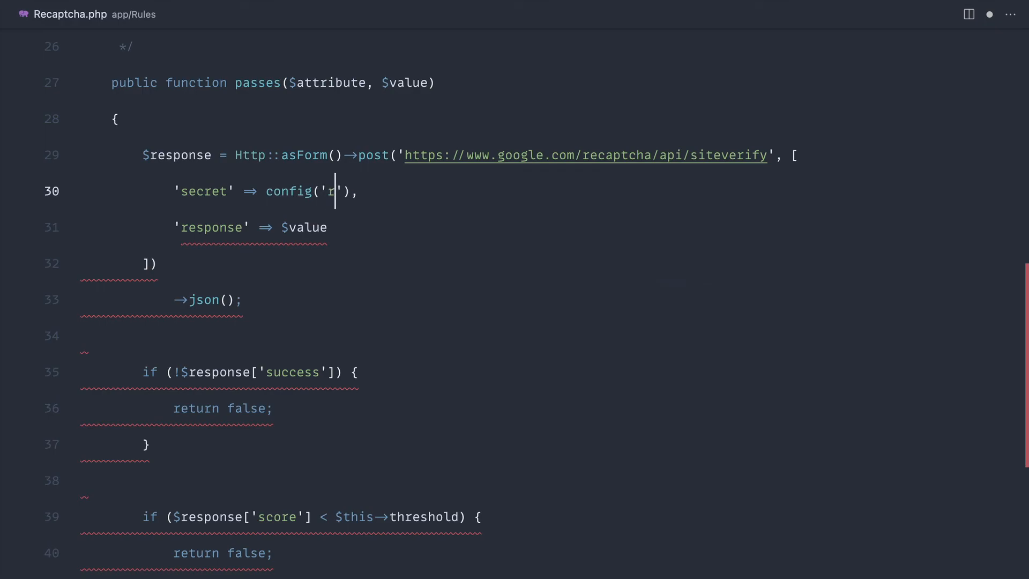
type("ecaptcha")
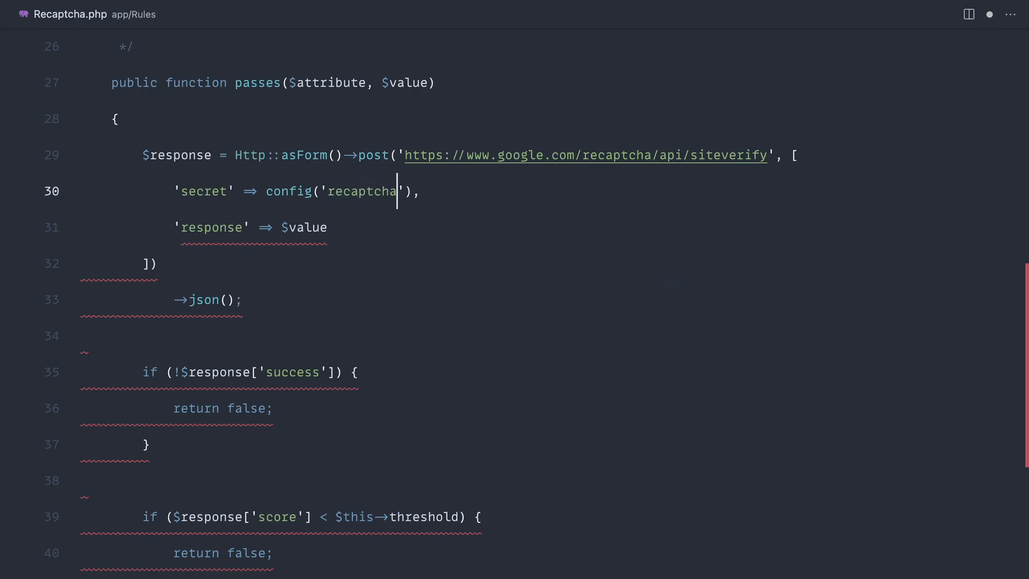
type(".secret")
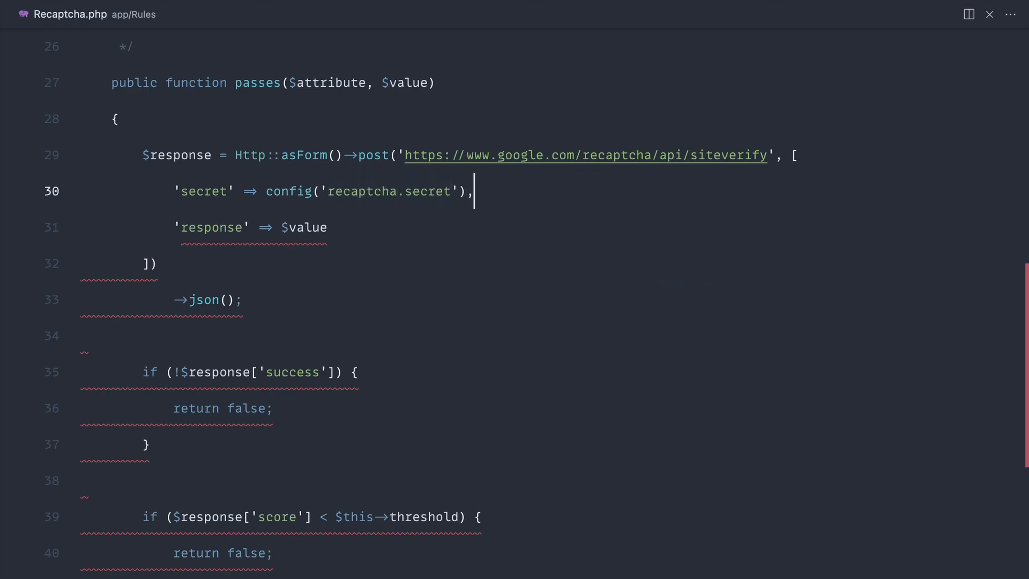